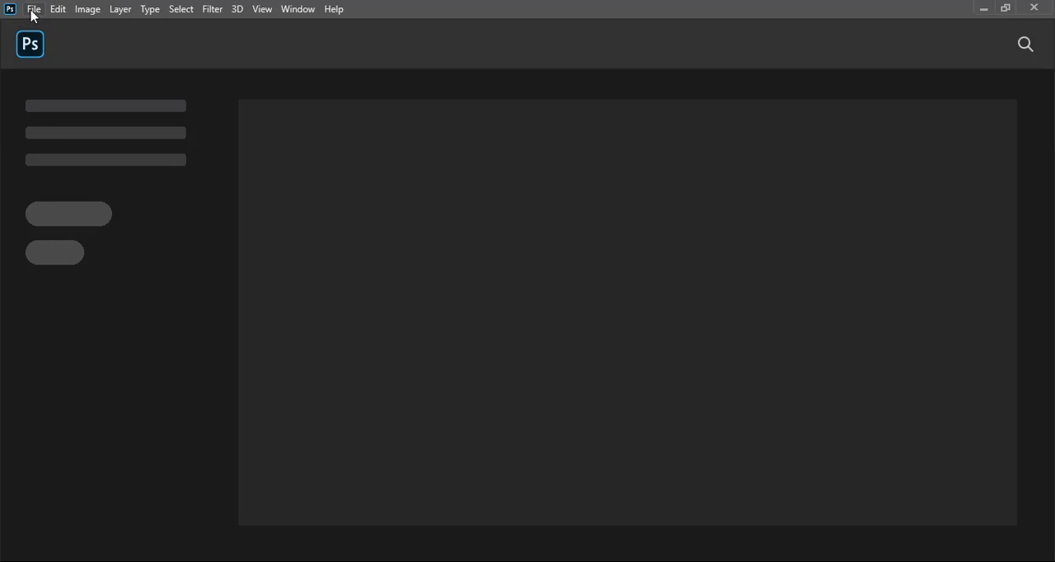
# Open the 'ID Card Mockup (Graphic Island)' PSD from the Desktop Id card folder
pyautogui.click(33, 10)
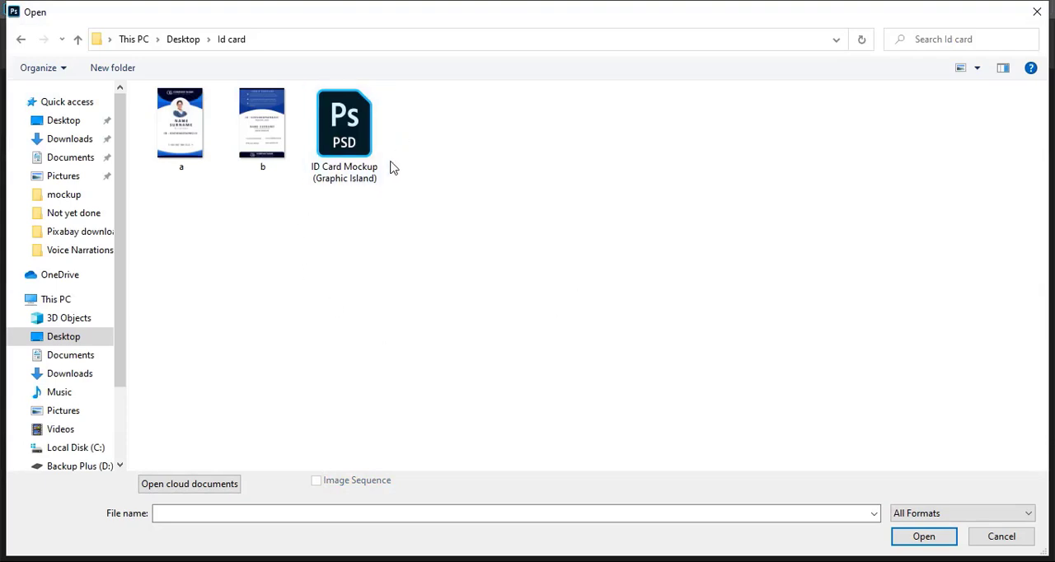
pyautogui.click(343, 123)
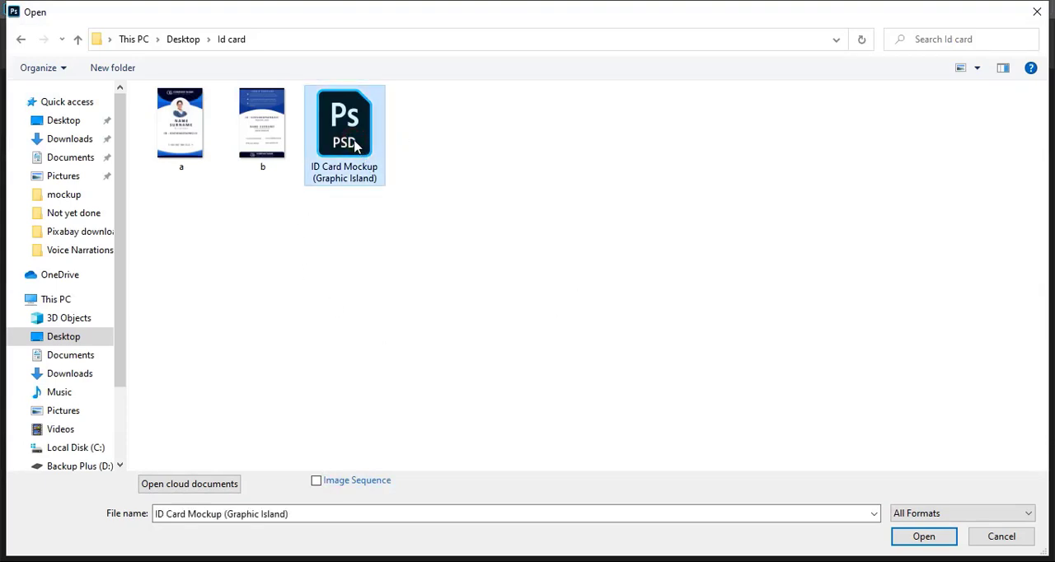
pyautogui.moveTo(350, 201)
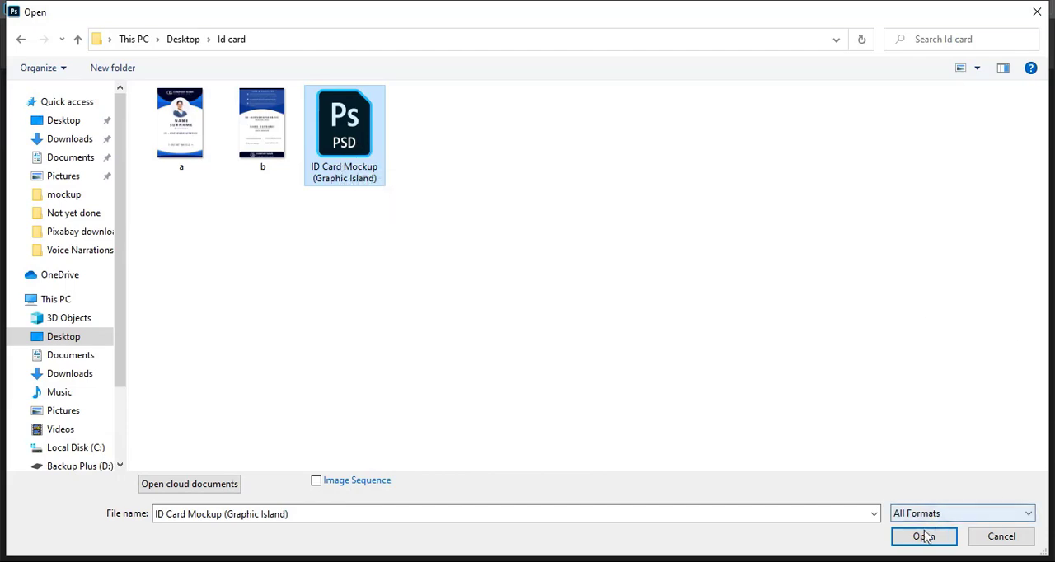
pyautogui.click(924, 537)
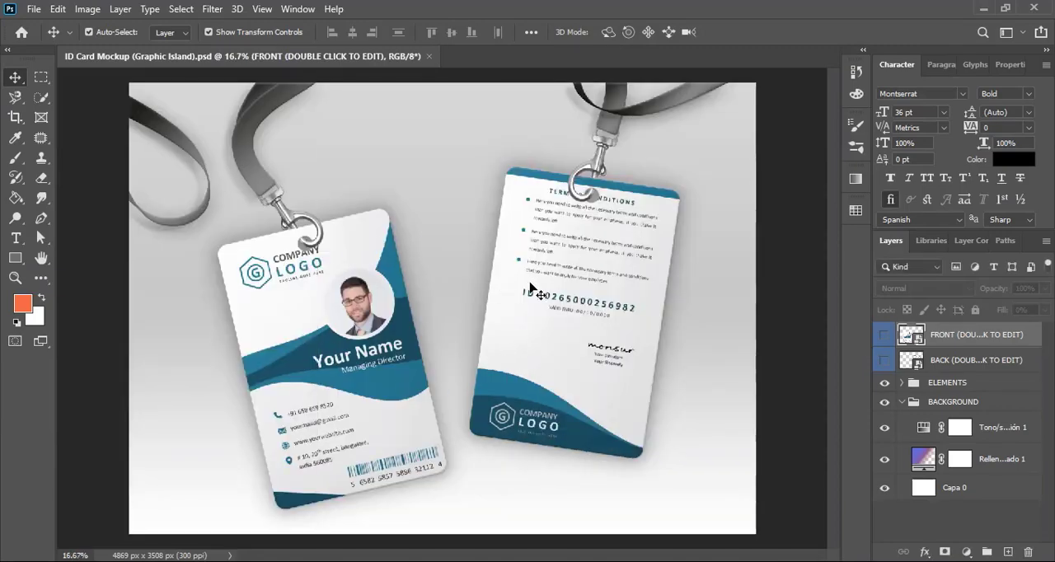
# Open the card design images a.jpg and b.jpg together as separate documents
pyautogui.click(33, 10)
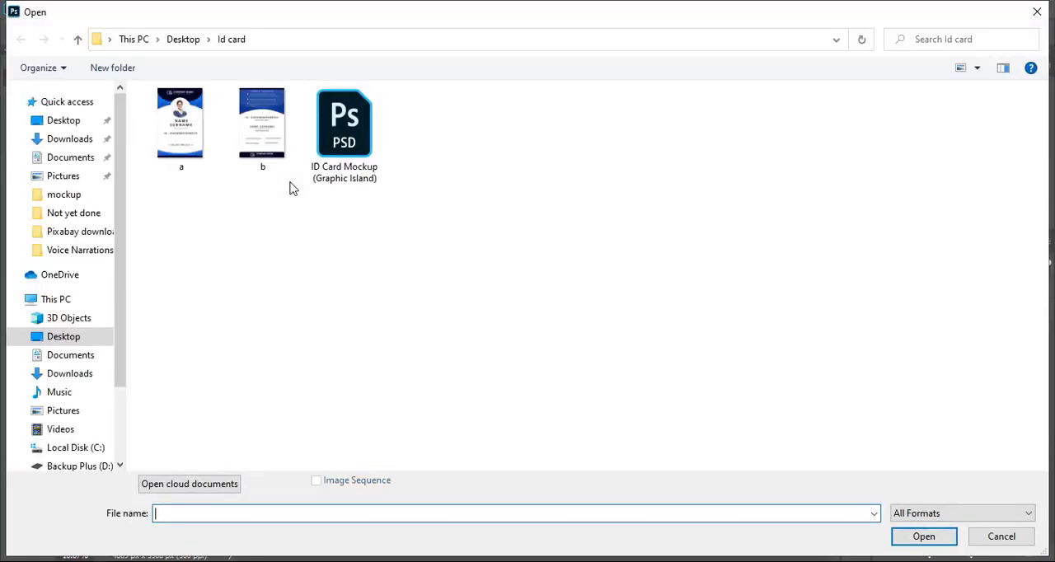
pyautogui.click(181, 122)
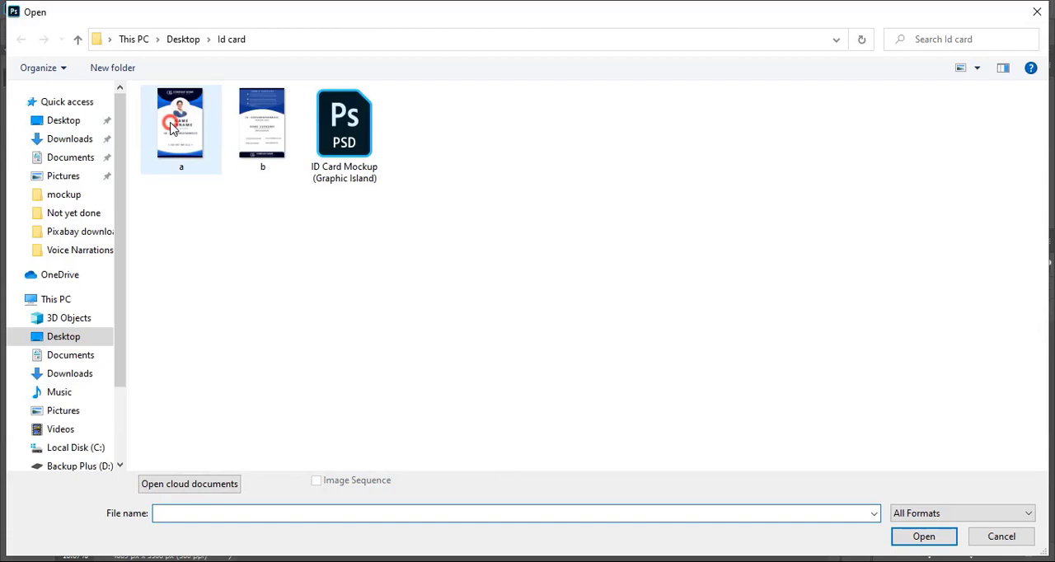
pyautogui.click(262, 123)
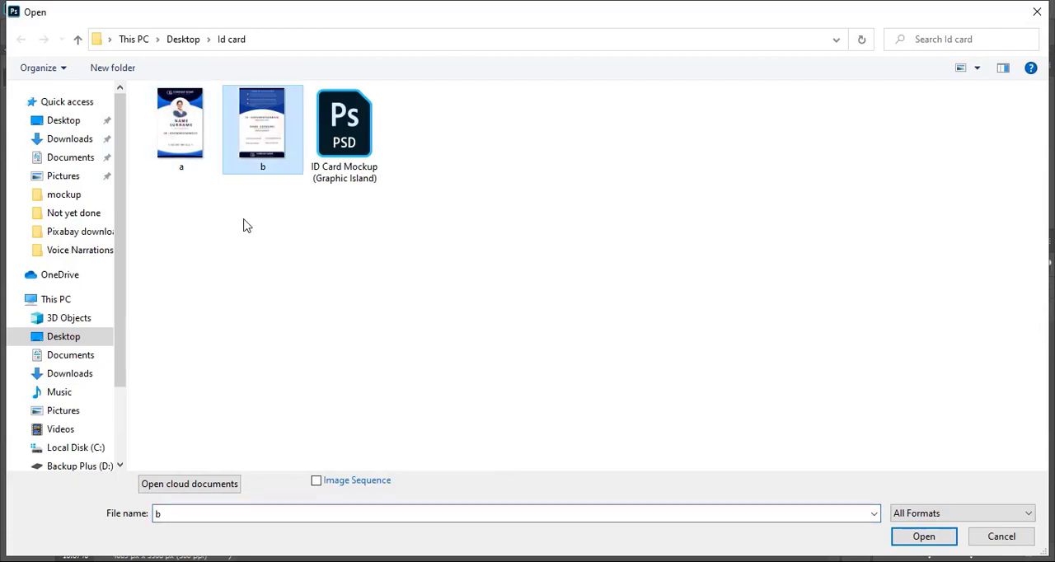
pyautogui.click(182, 124)
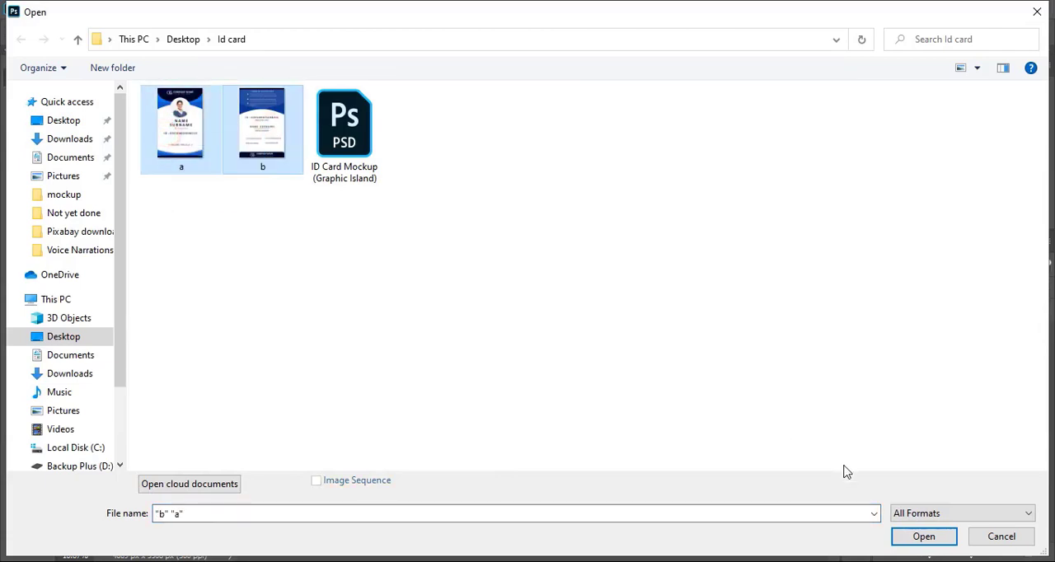
pyautogui.click(923, 537)
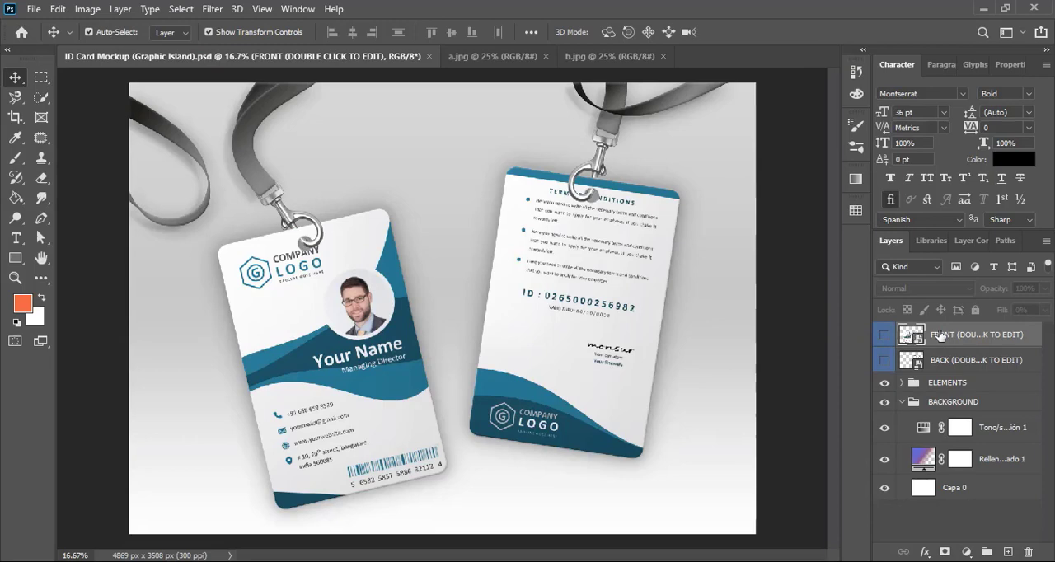
# Edit the FRONT smart object, add the blue b.jpg design over hidden old artwork, and close it
pyautogui.doubleClick(910, 333)
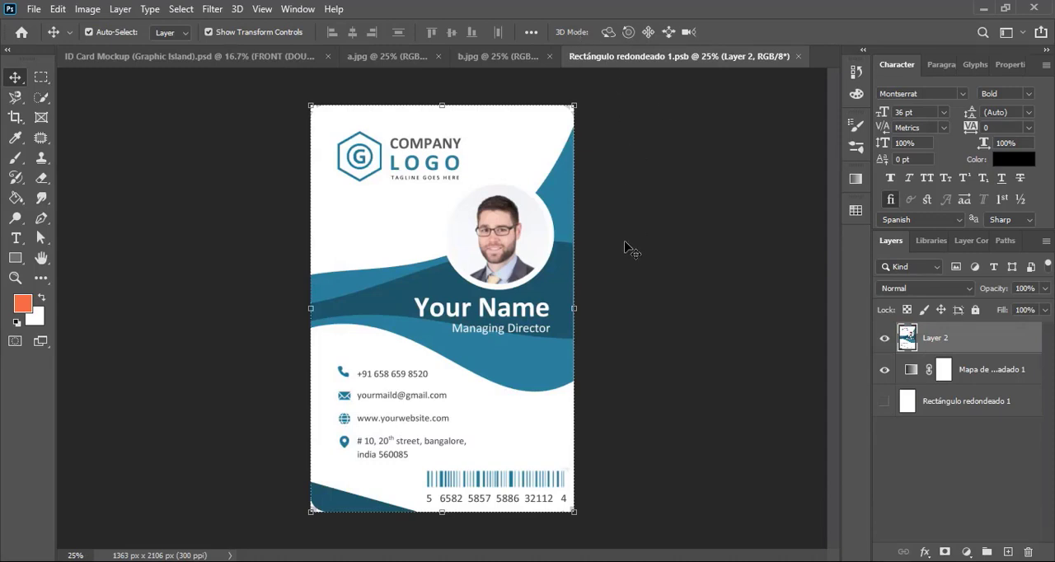
pyautogui.moveTo(498, 162)
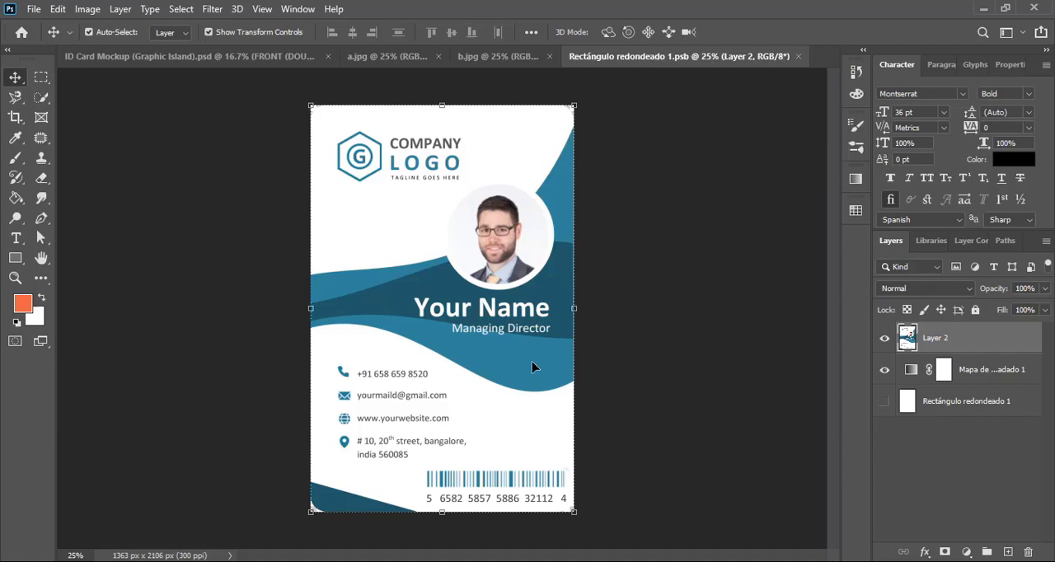
pyautogui.click(371, 56)
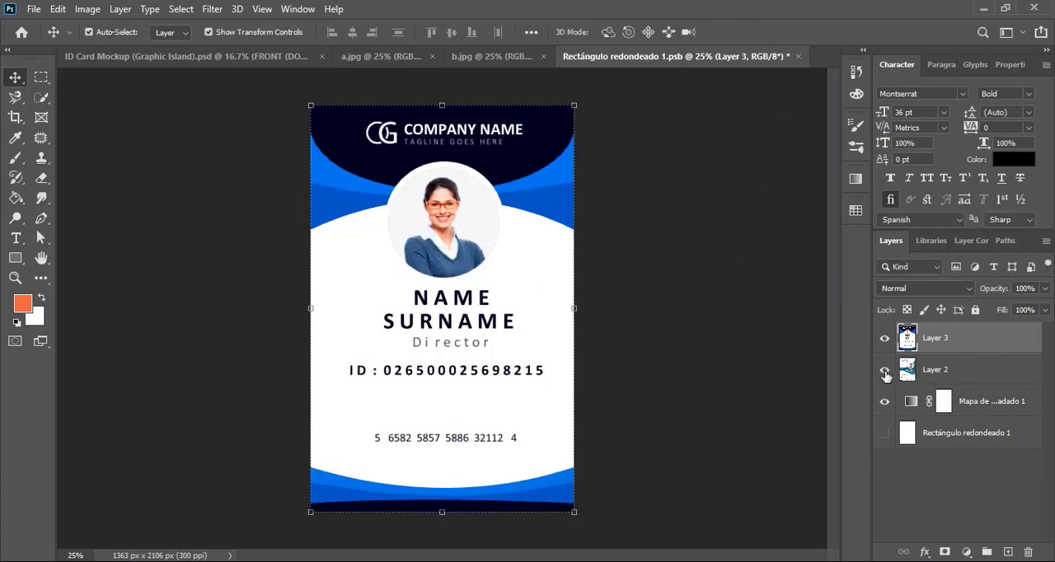
pyautogui.moveTo(884, 369)
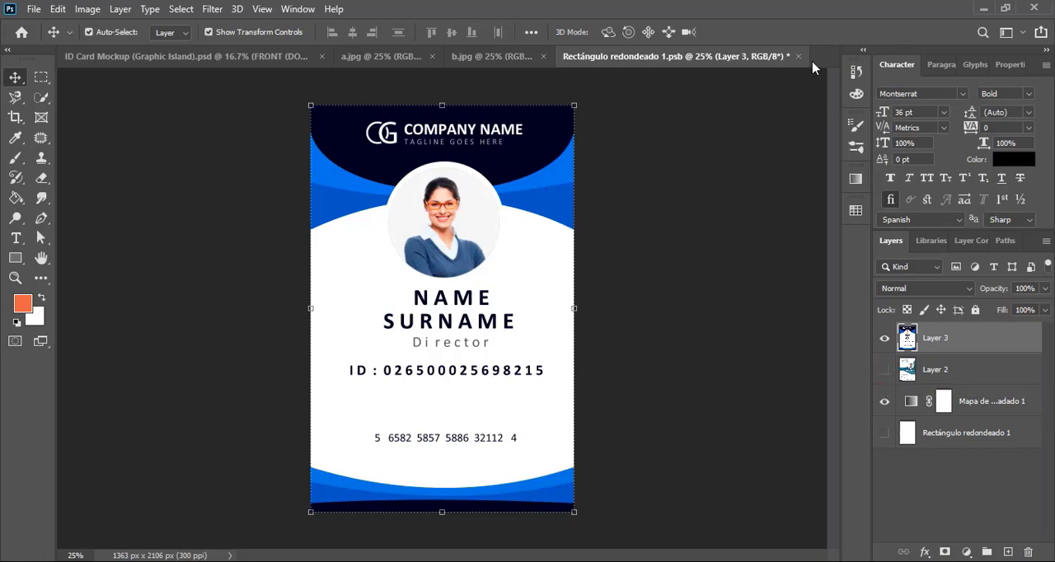
pyautogui.click(798, 57)
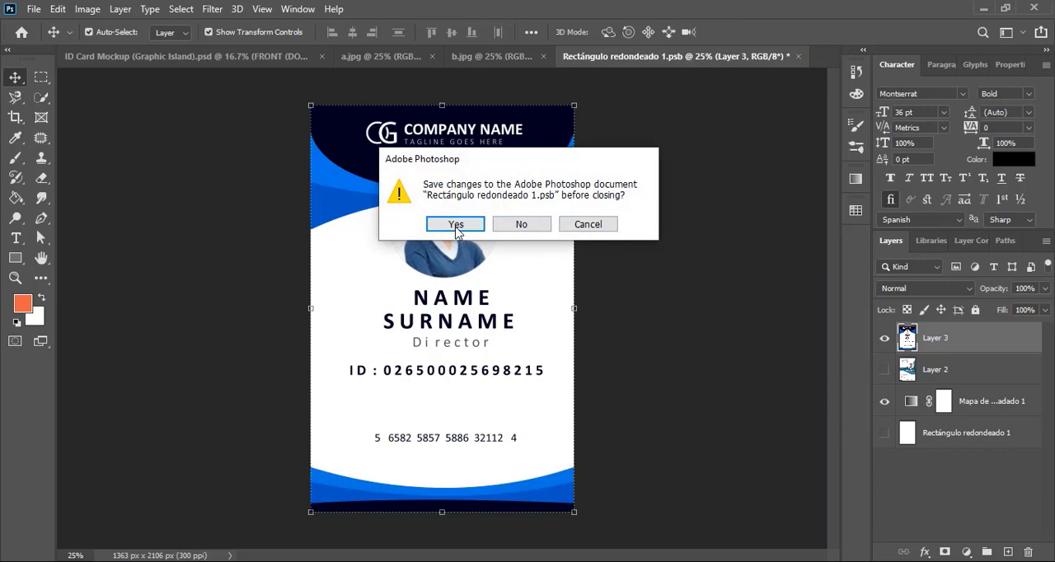
# Confirm saving the front smart object so the mockup shows the blue front card
pyautogui.click(455, 224)
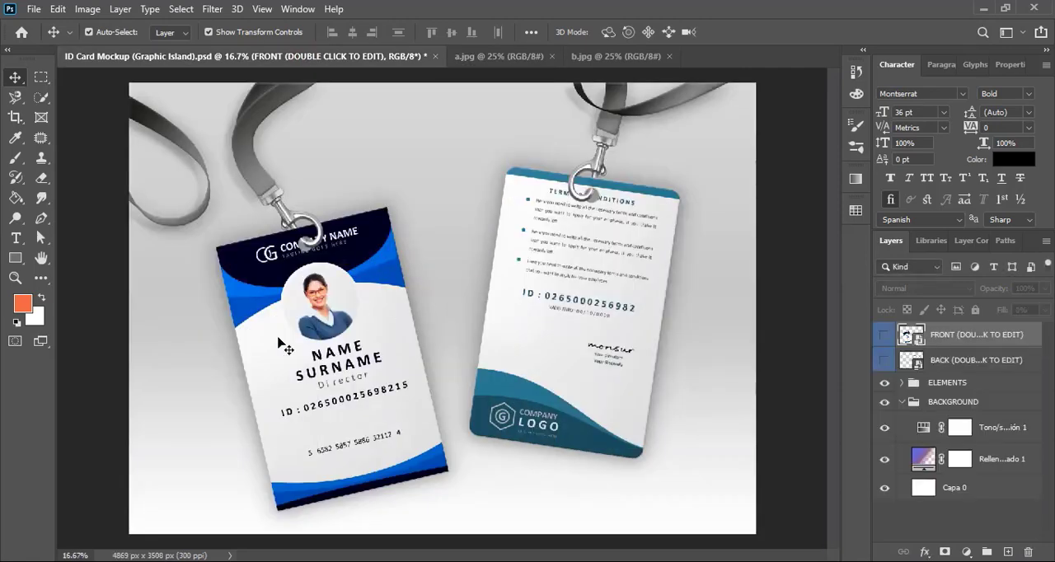
pyautogui.moveTo(355, 379)
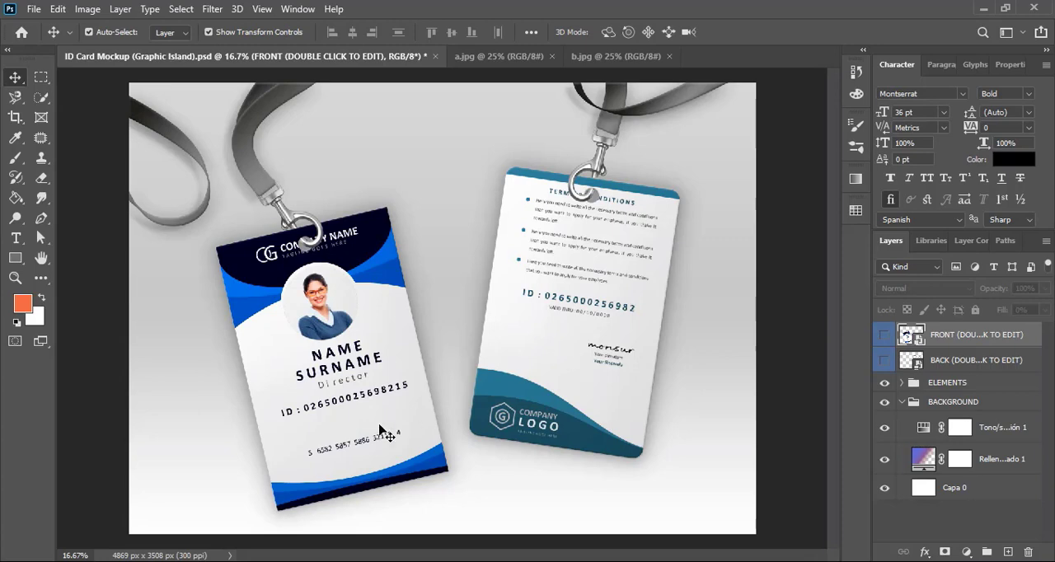
pyautogui.moveTo(636, 320)
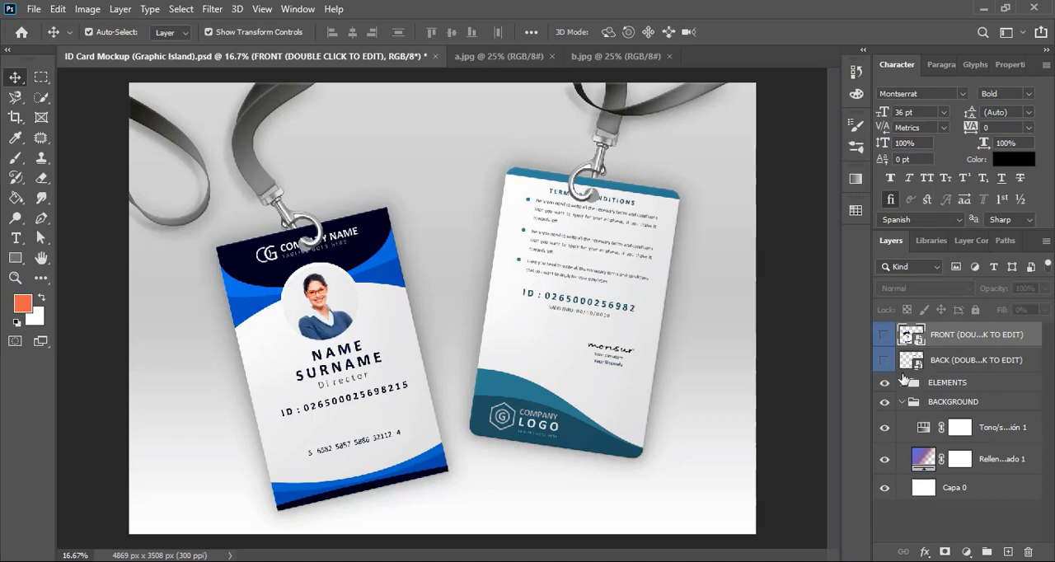
pyautogui.moveTo(910, 359)
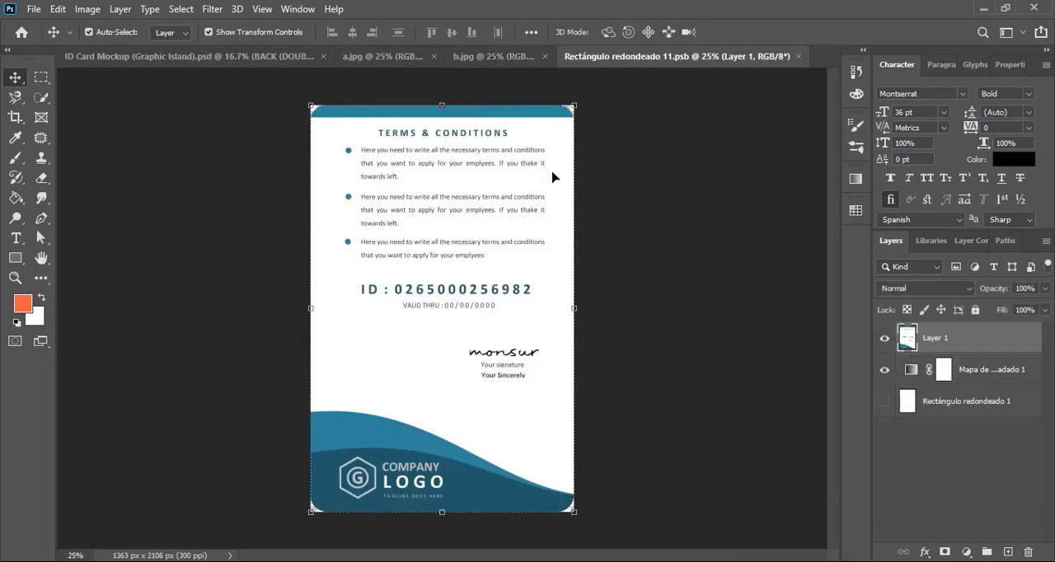
# Place the blue back design in the BACK smart object, hide Layer 1, then close and save it
pyautogui.click(491, 56)
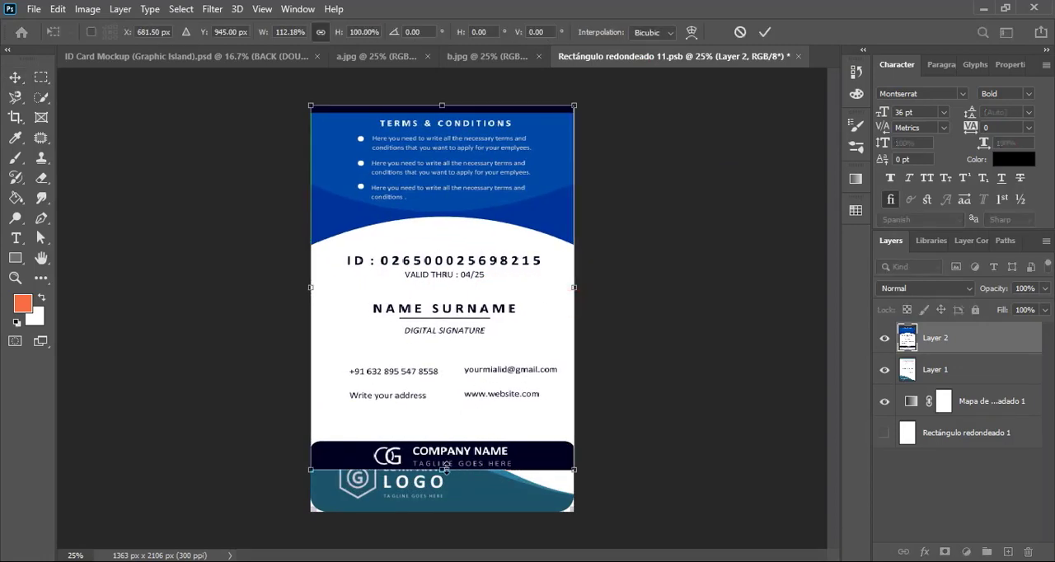
pyautogui.click(765, 31)
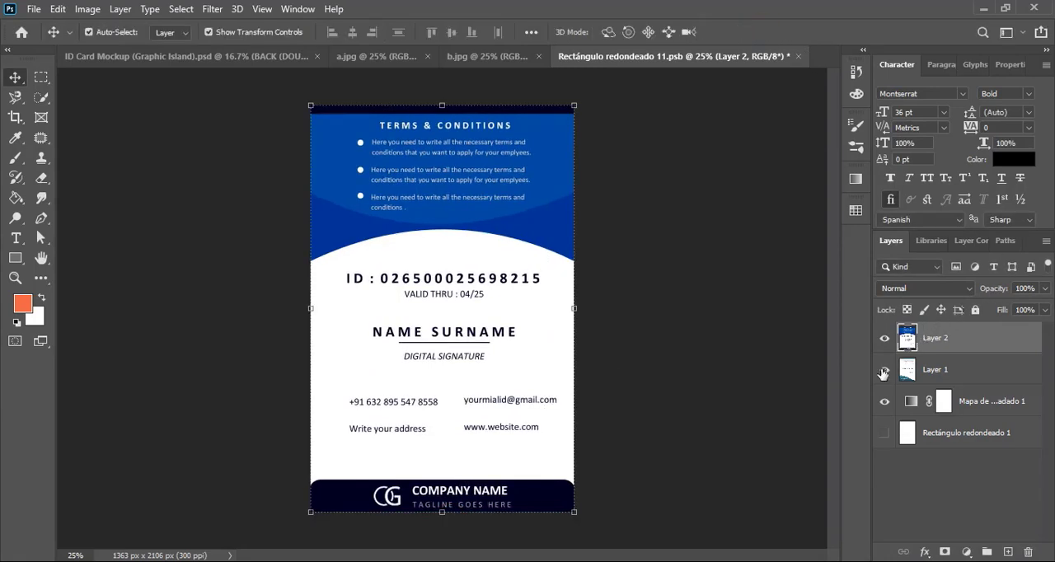
pyautogui.moveTo(884, 373)
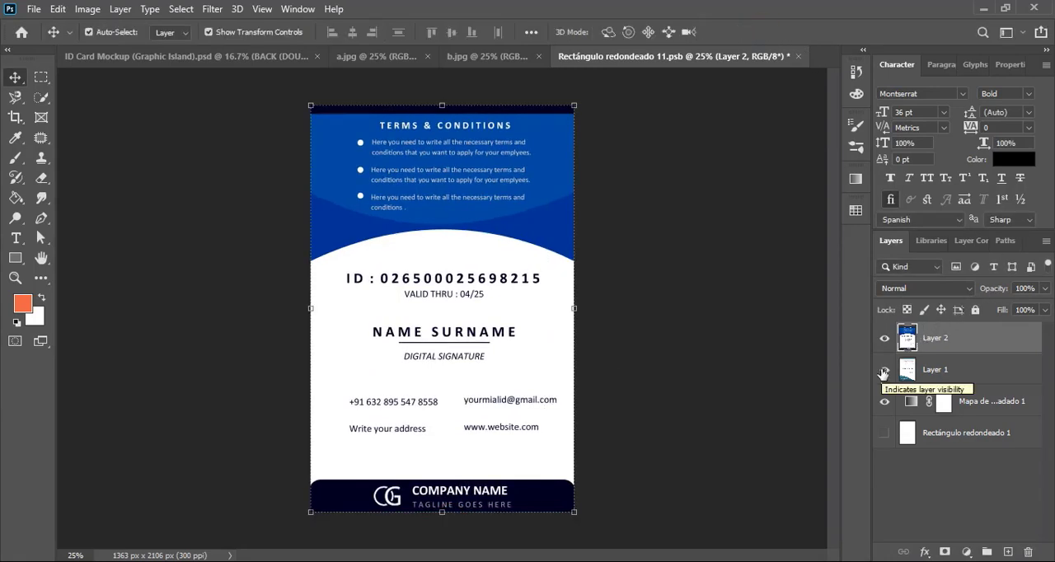
pyautogui.click(884, 369)
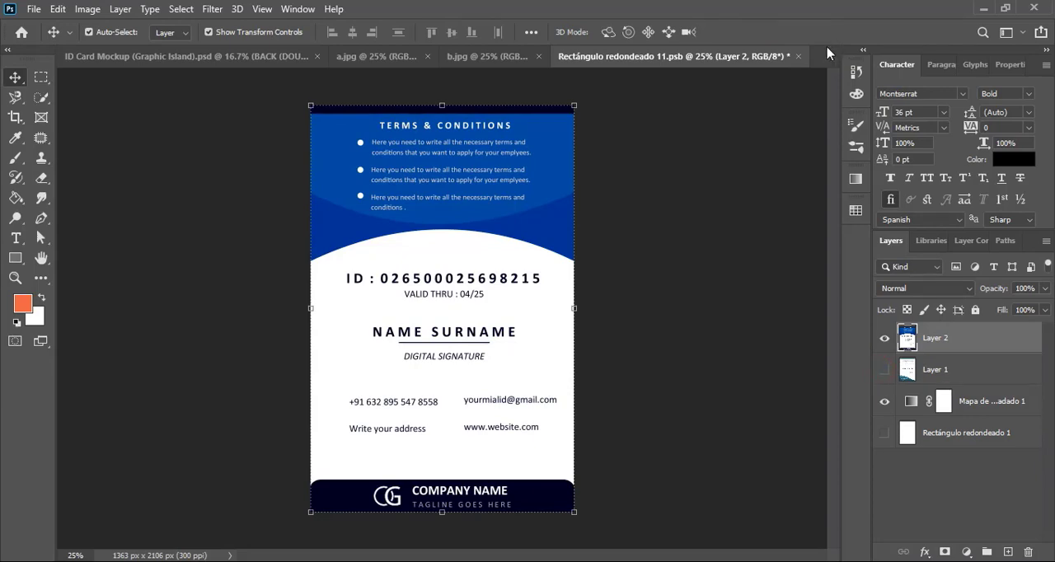
pyautogui.click(798, 56)
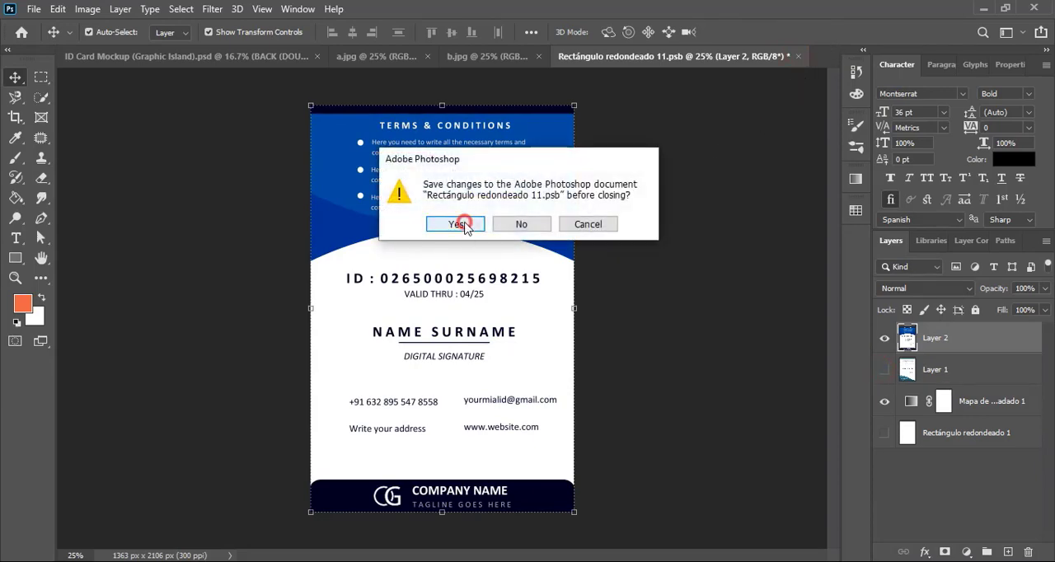
pyautogui.click(455, 224)
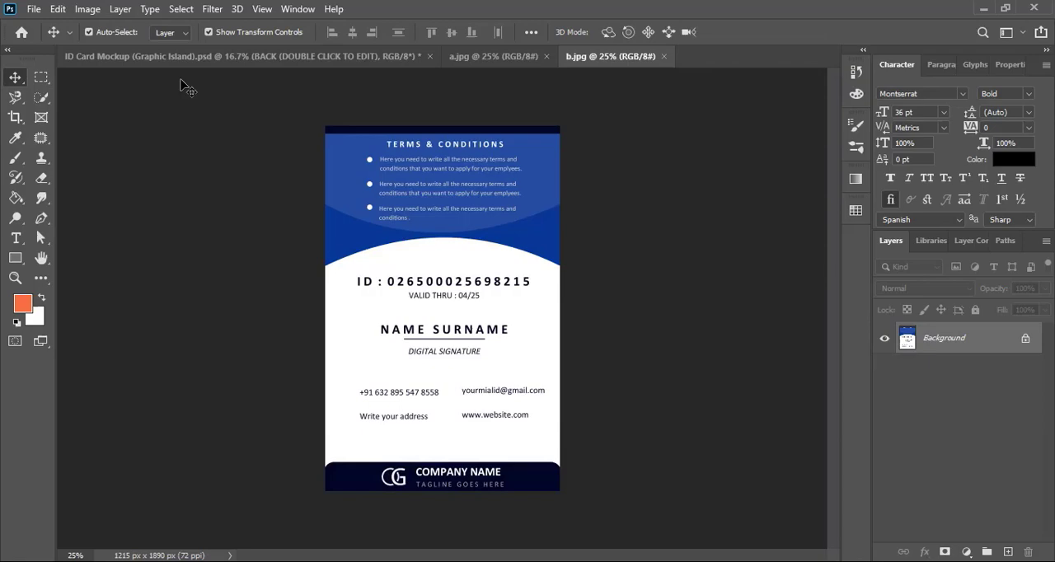